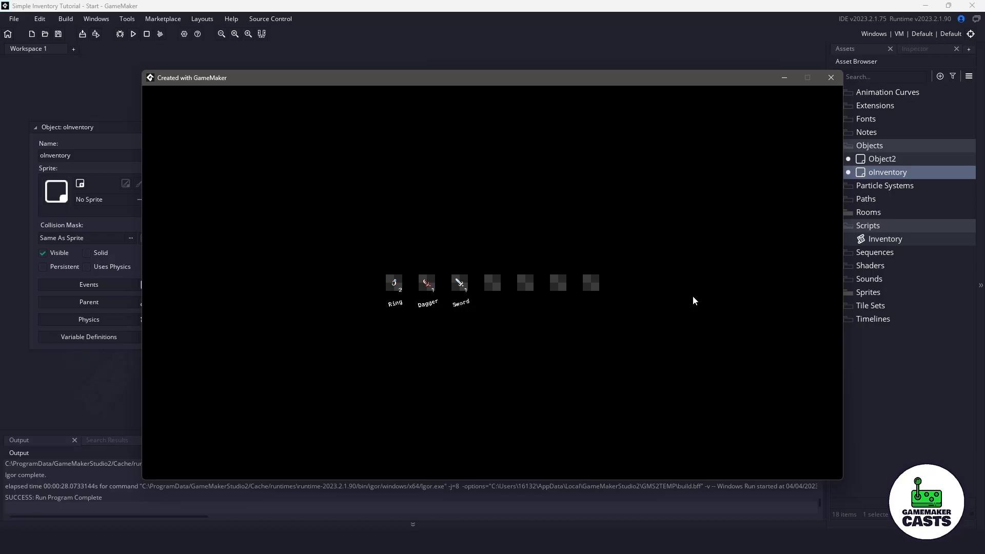
pyautogui.moveTo(415, 300)
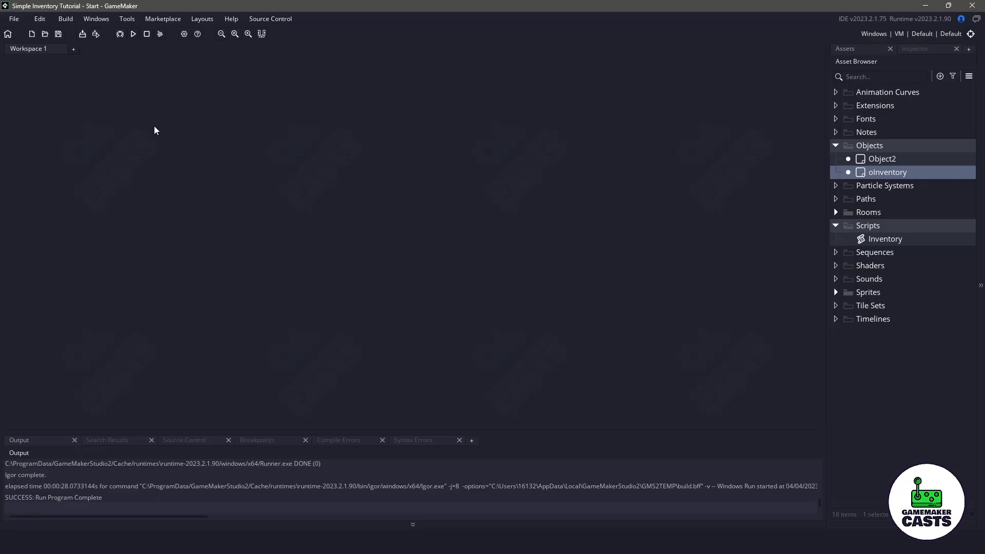
pyautogui.moveTo(863, 240)
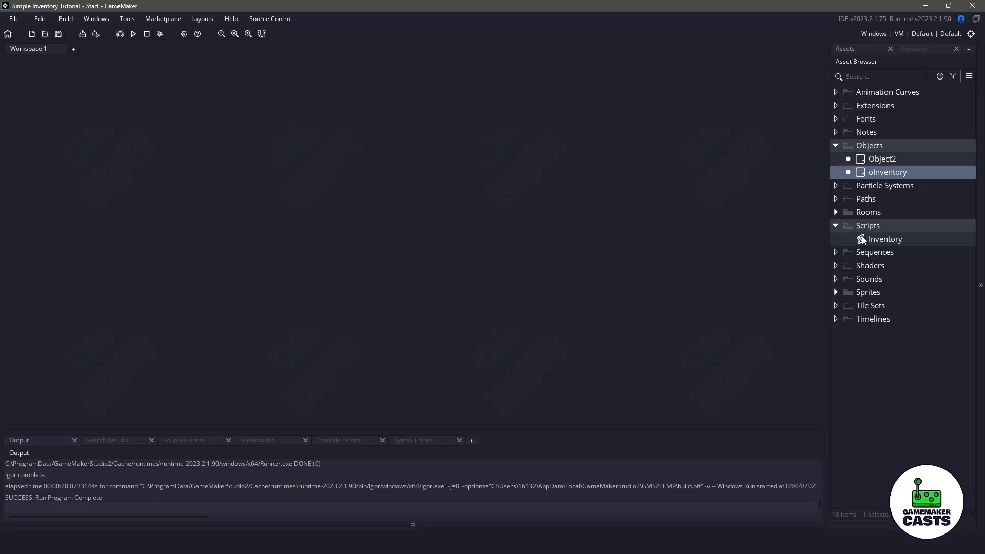
# - In the Inventory script, give pushed items quantity: 1 and declare _found_item as false
pyautogui.doubleClick(885, 238)
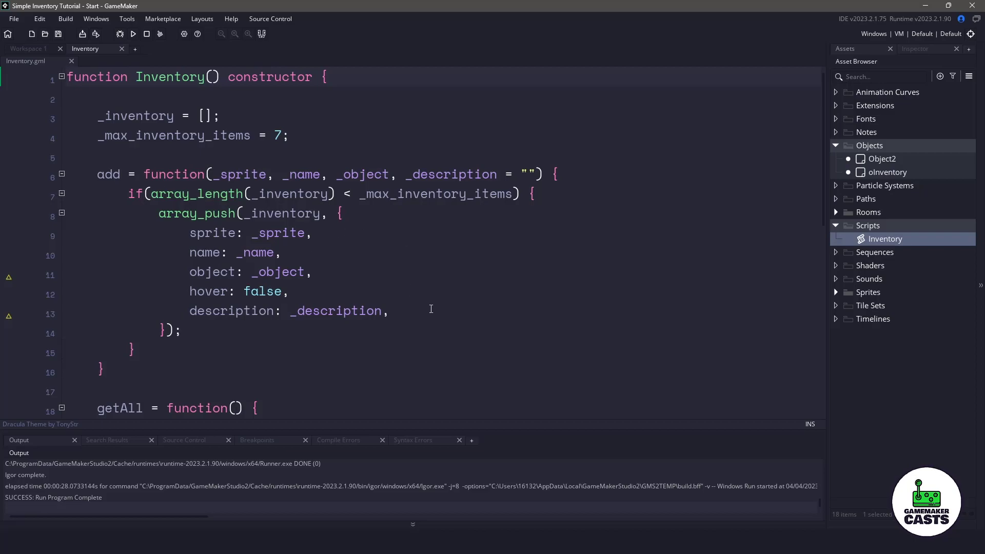
pyautogui.write('quantity: 1,')
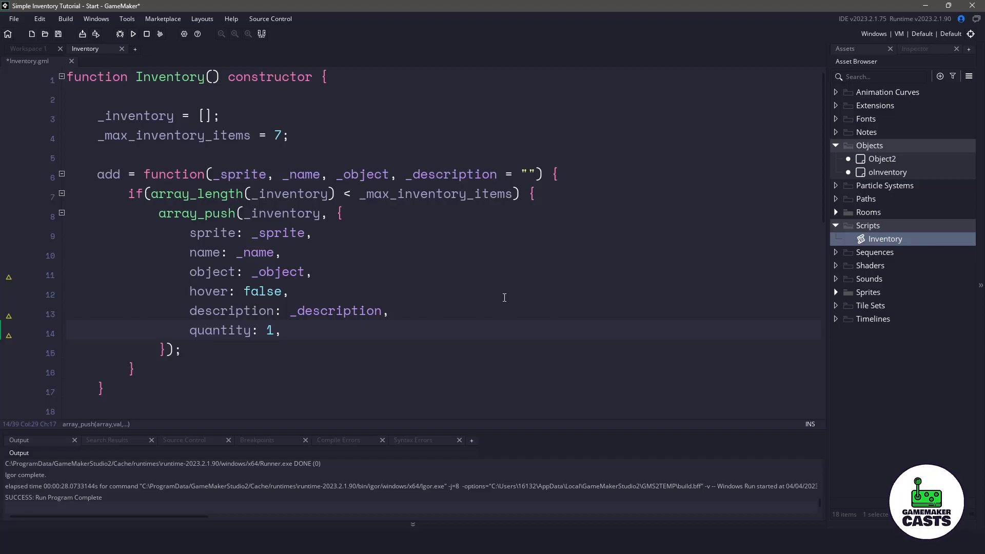
pyautogui.moveTo(545, 325)
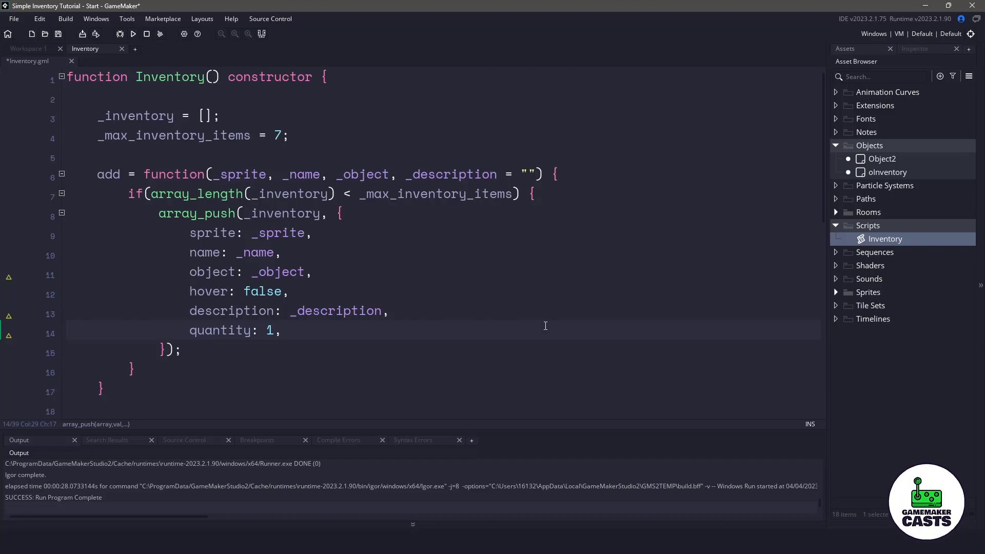
pyautogui.write('var _found_item = false;')
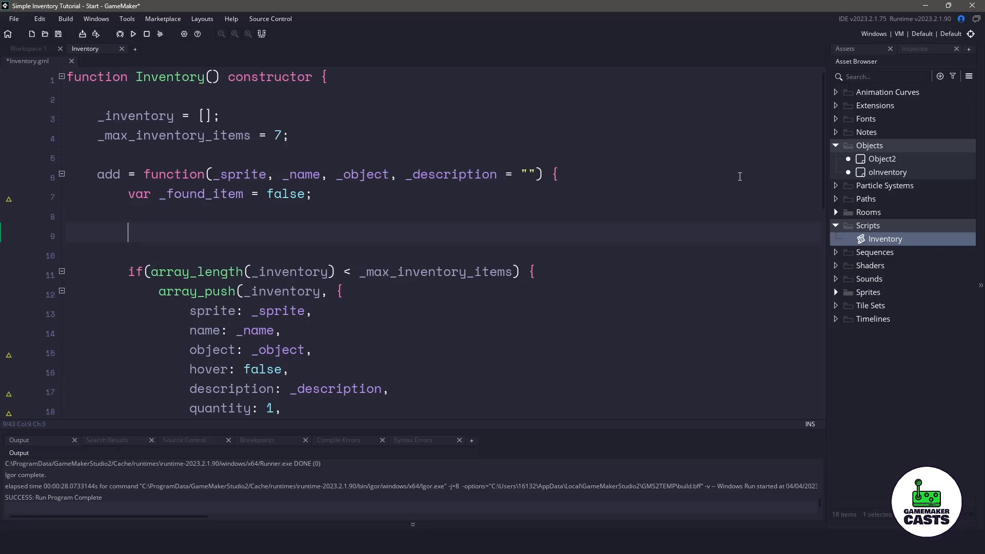
# - Add a loop that increments a name-matched item's quantity, sets _found_item true, and breaks
pyautogui.write('for (var i = 0; i < array_length(_inventory); i++) {')
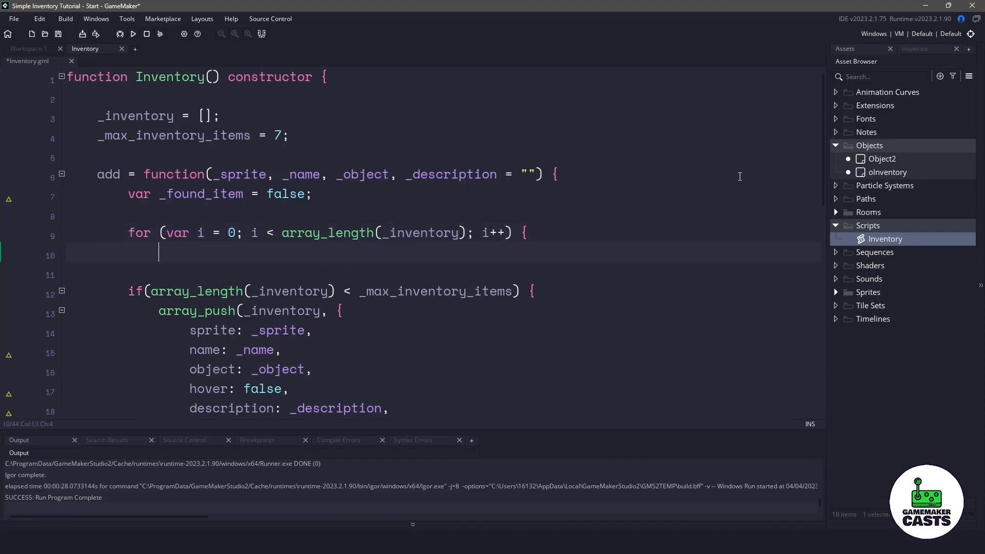
pyautogui.write('}')
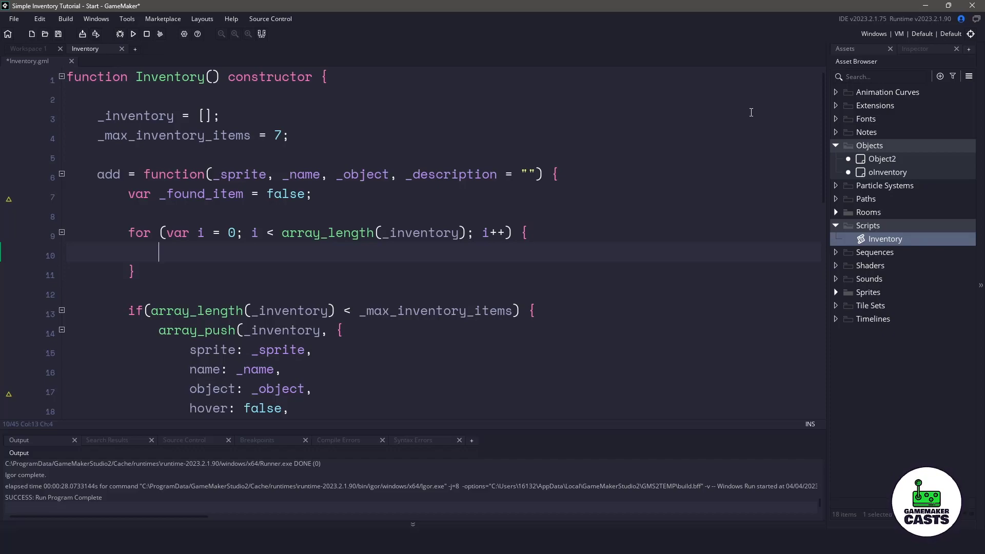
pyautogui.write('if(_inventory[i].name == _name) {')
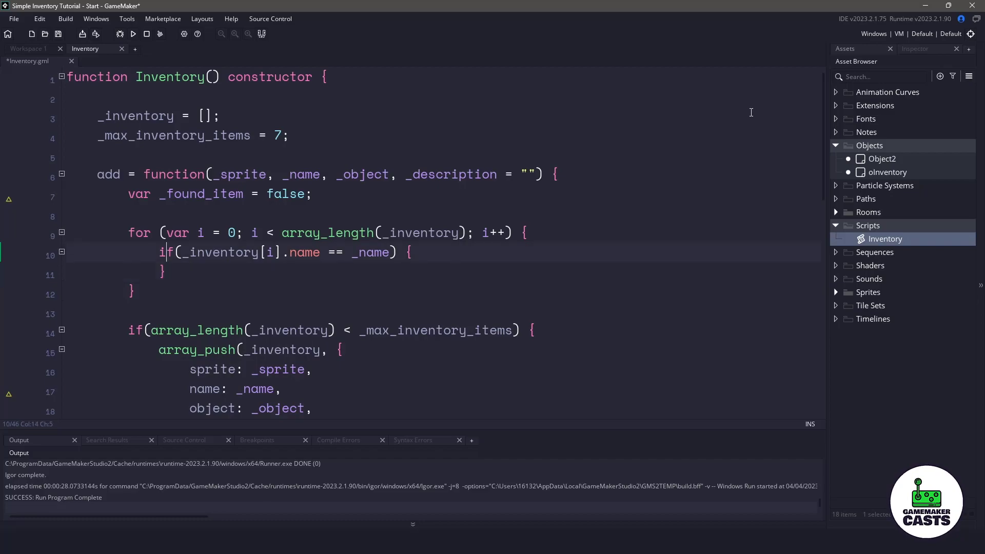
pyautogui.press('Enter')
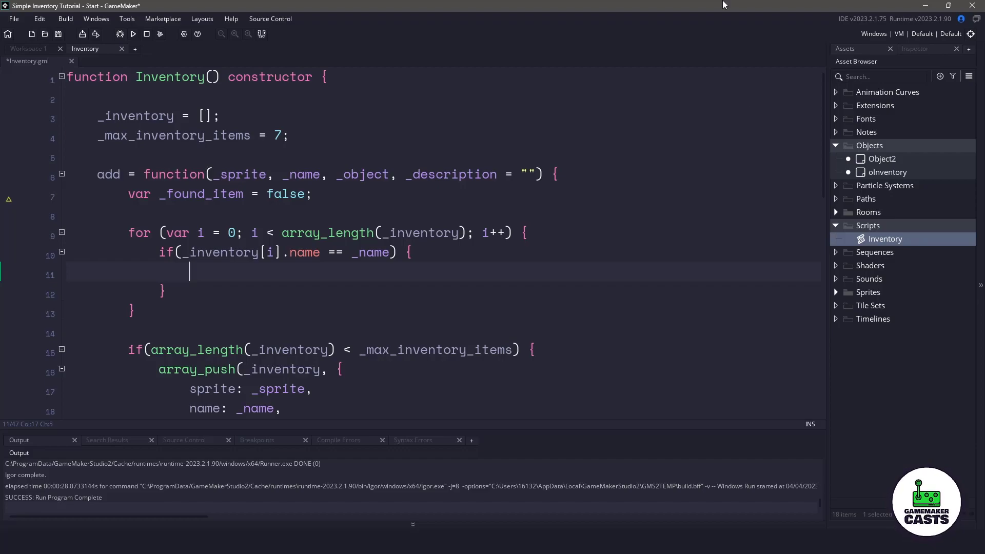
pyautogui.write('_inventory[i].quantity += 1;')
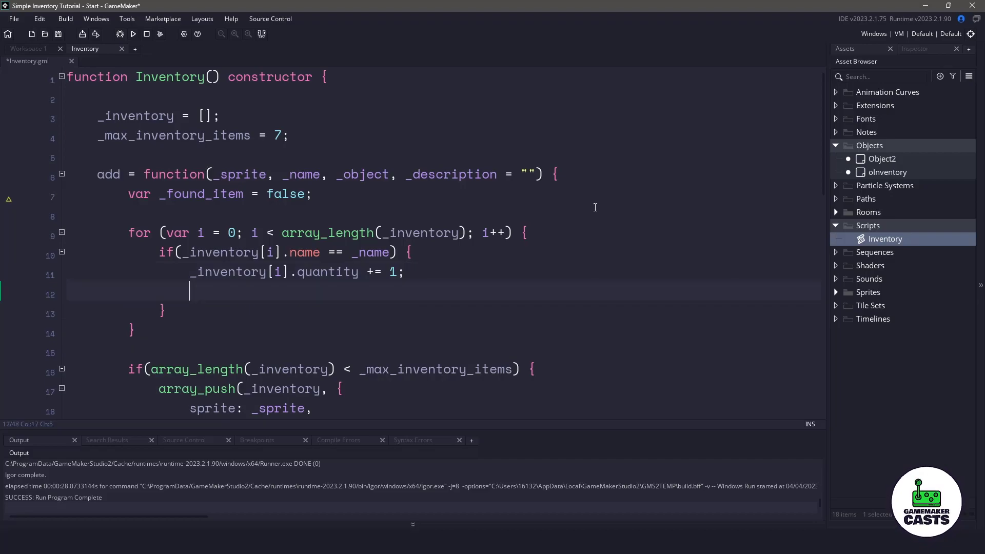
pyautogui.write('_found_item = t')
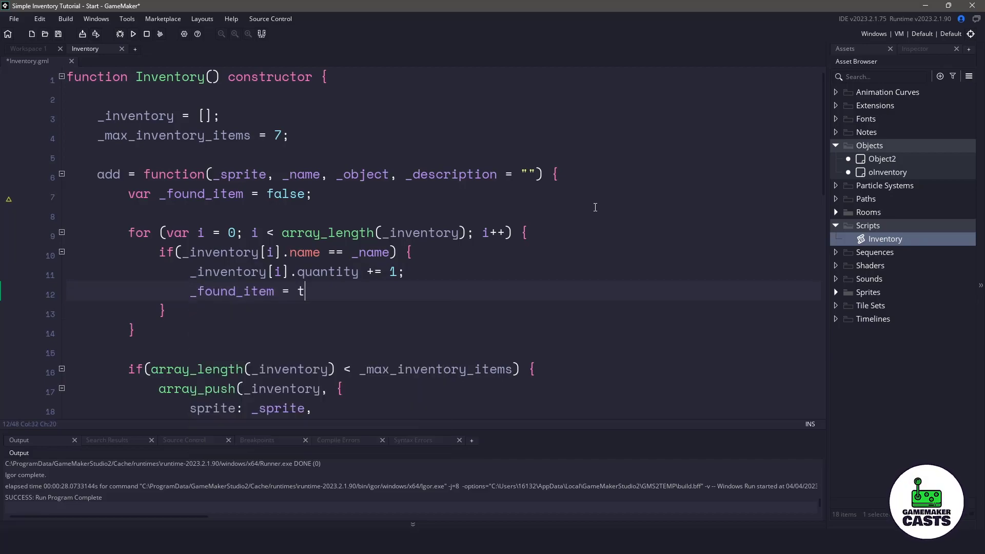
pyautogui.write('rue;')
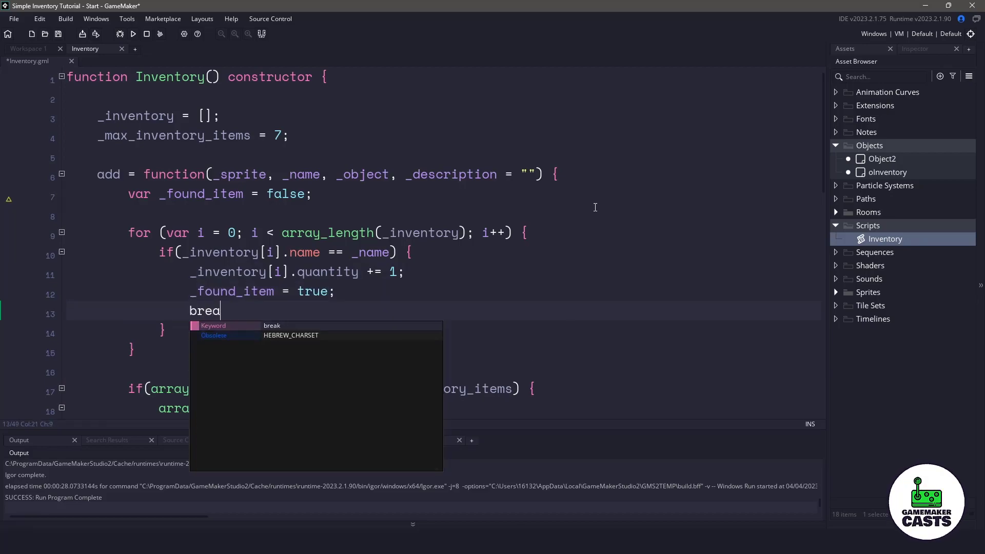
pyautogui.write('k;')
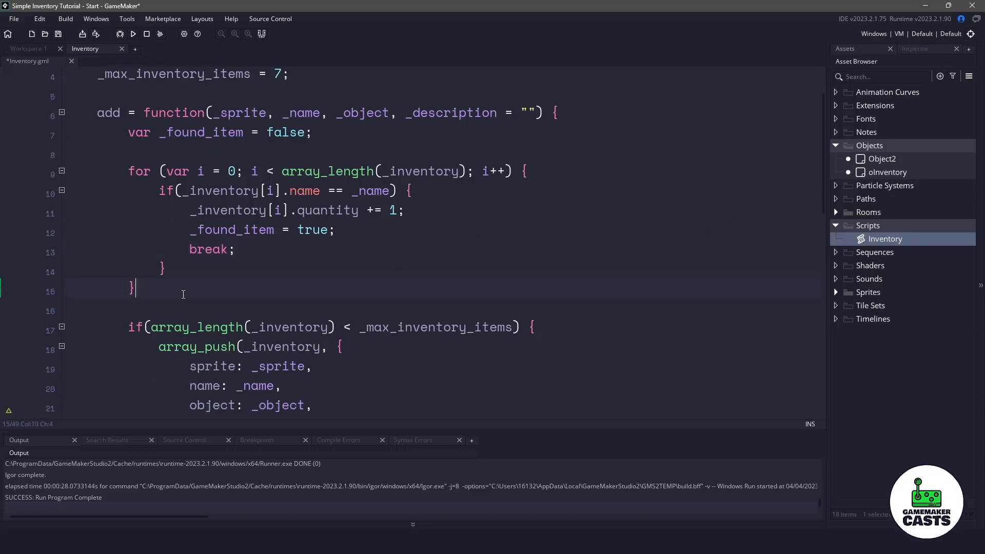
# - Wrap the array_push block in if(_found_item == false) so only unmatched items are added
pyautogui.scroll(-3)
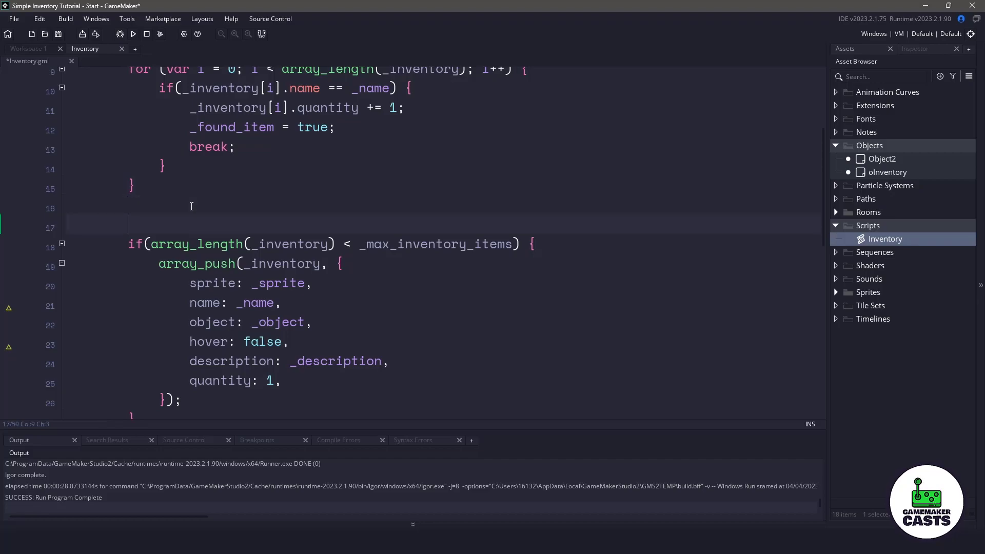
pyautogui.write('if(_found_item == false) {')
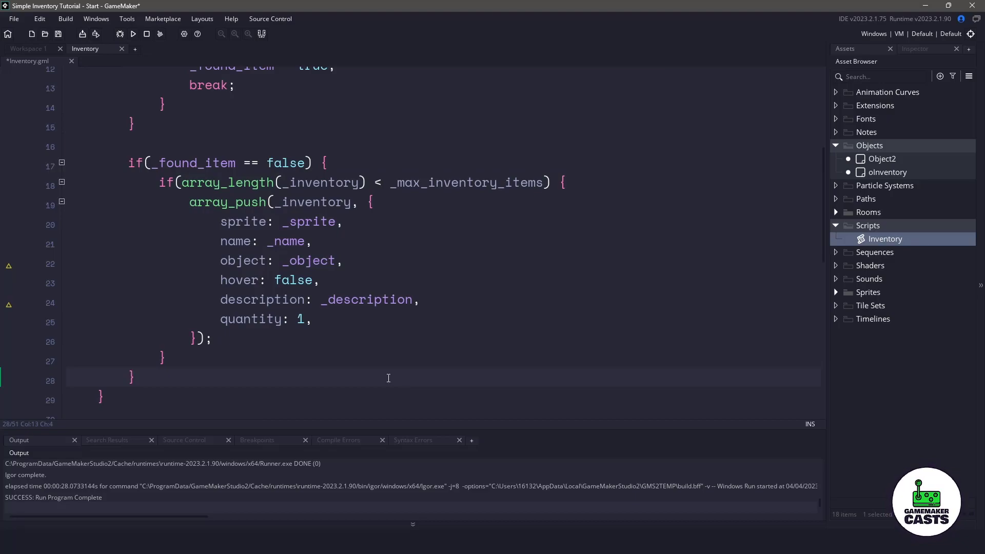
pyautogui.scroll(-3)
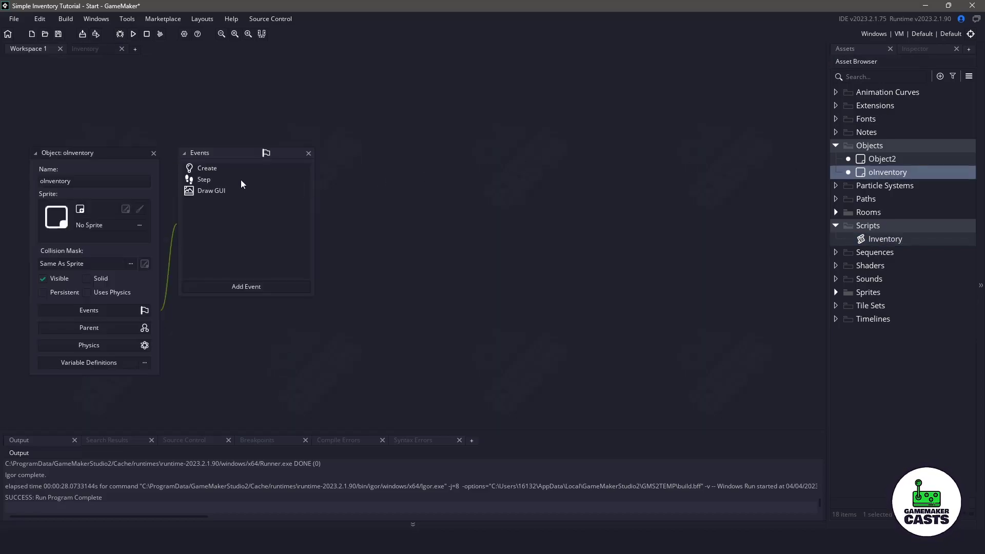
# - In the oInventory Step event, replace inventory.remove(i) with inventory.use(i)
pyautogui.doubleClick(204, 179)
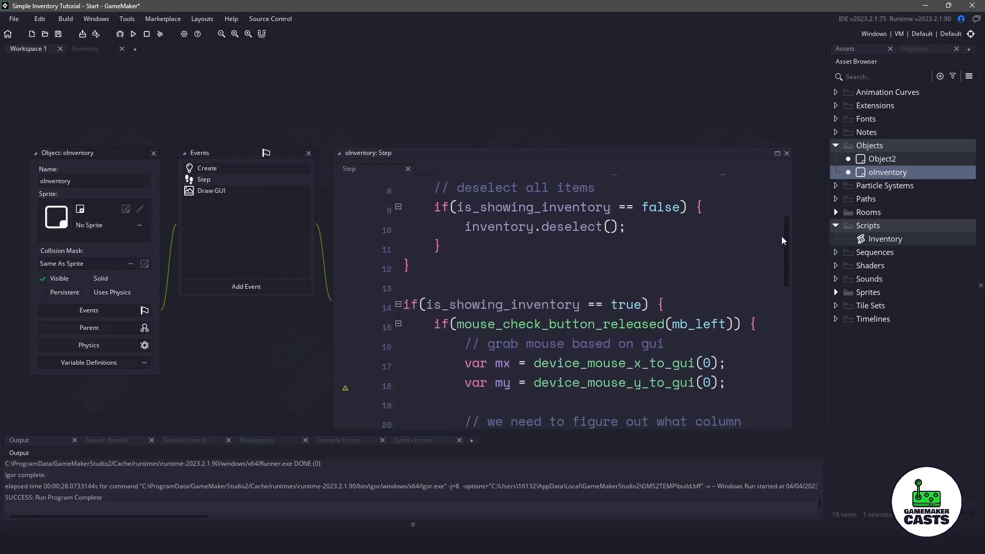
pyautogui.scroll(-3)
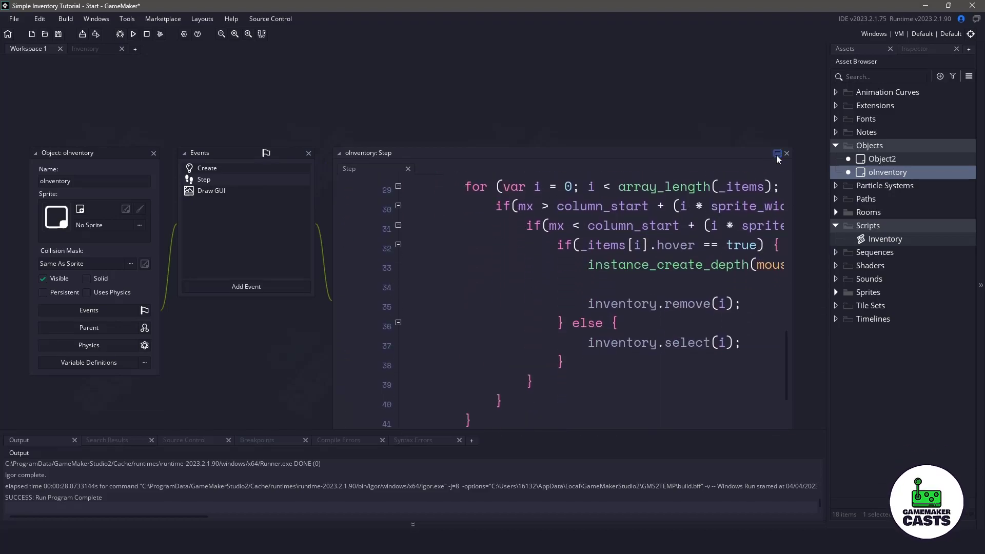
pyautogui.click(777, 153)
pyautogui.write('us')
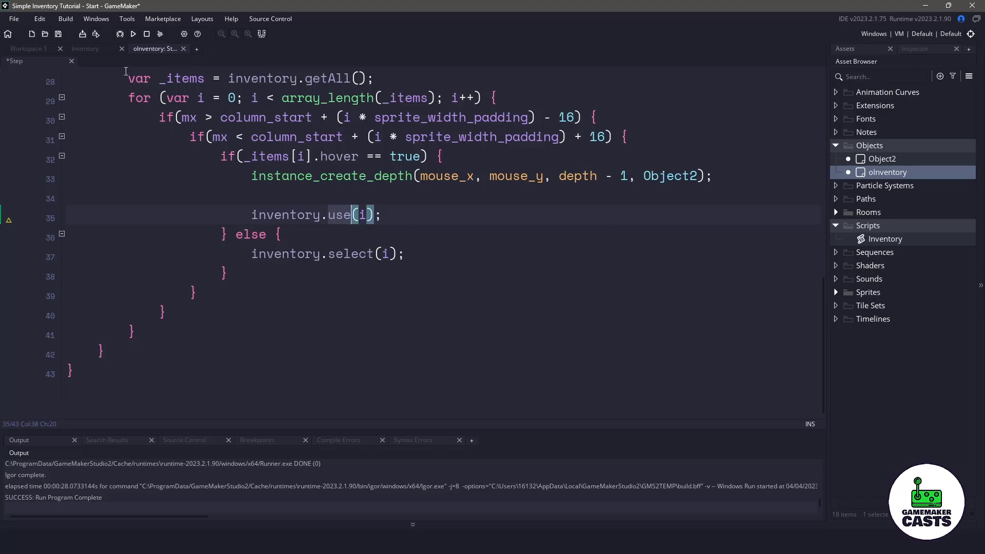
pyautogui.click(85, 48)
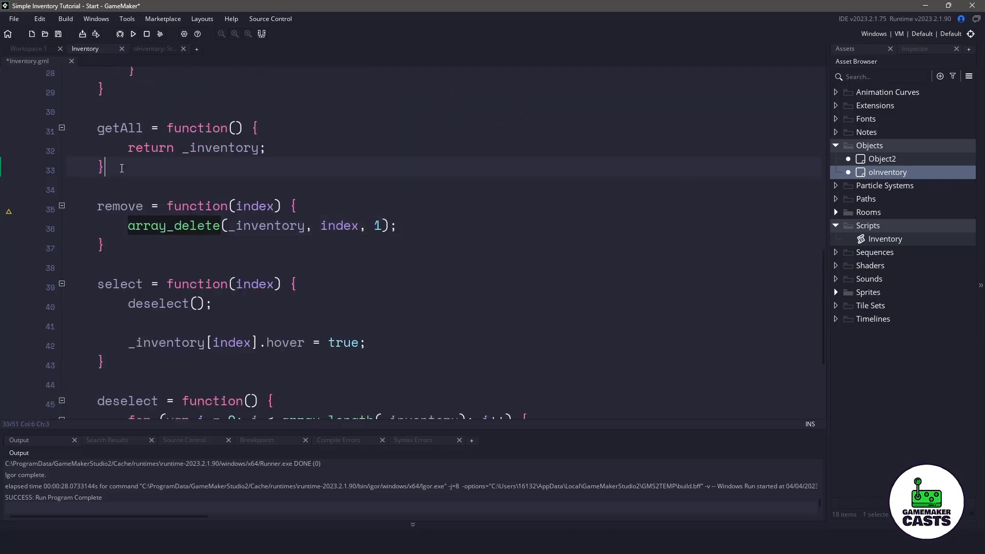
# - Add use = function(index) that does _inventory[index].quantity -= 1 above remove
pyautogui.write('use = function(index) {')
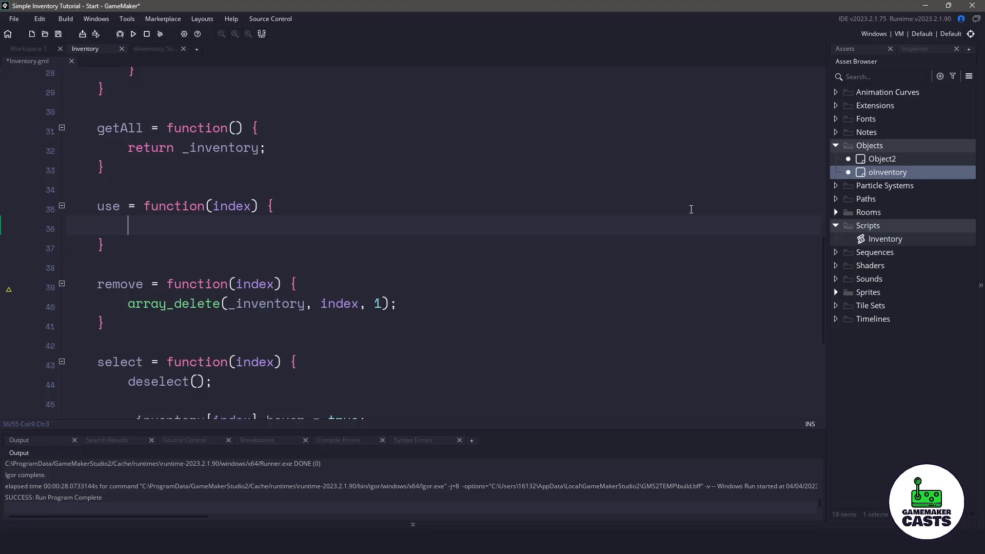
pyautogui.write('_inventory[index].quantity -= 1;')
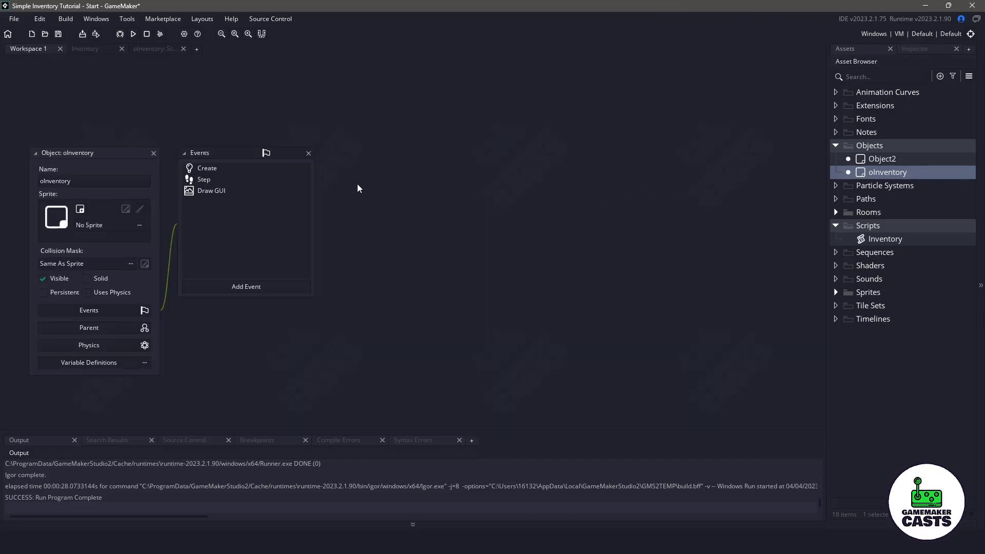
pyautogui.doubleClick(211, 190)
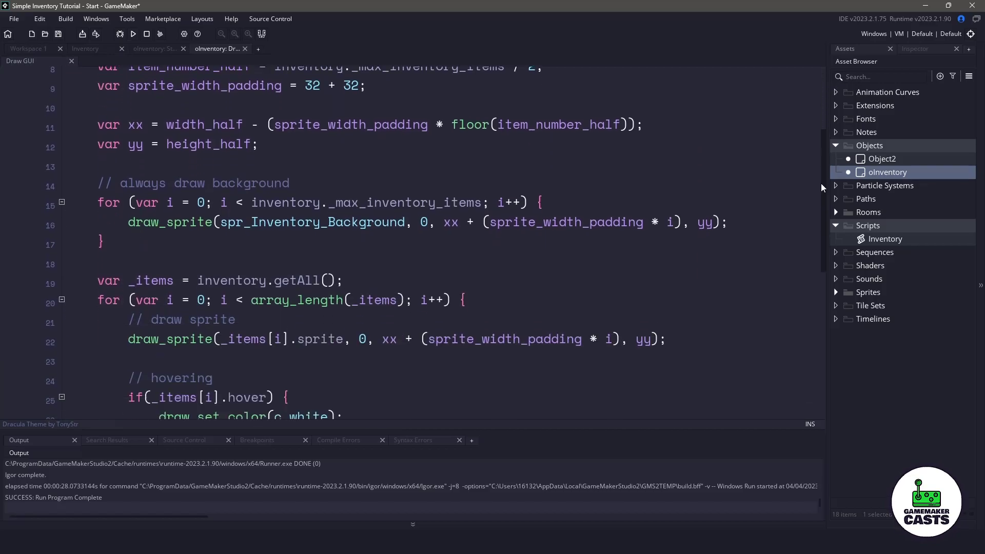
# - Draw _items[i].quantity under '// draw quantity' with +12/-26 offsets and angle 0, then run the game
pyautogui.scroll(-3)
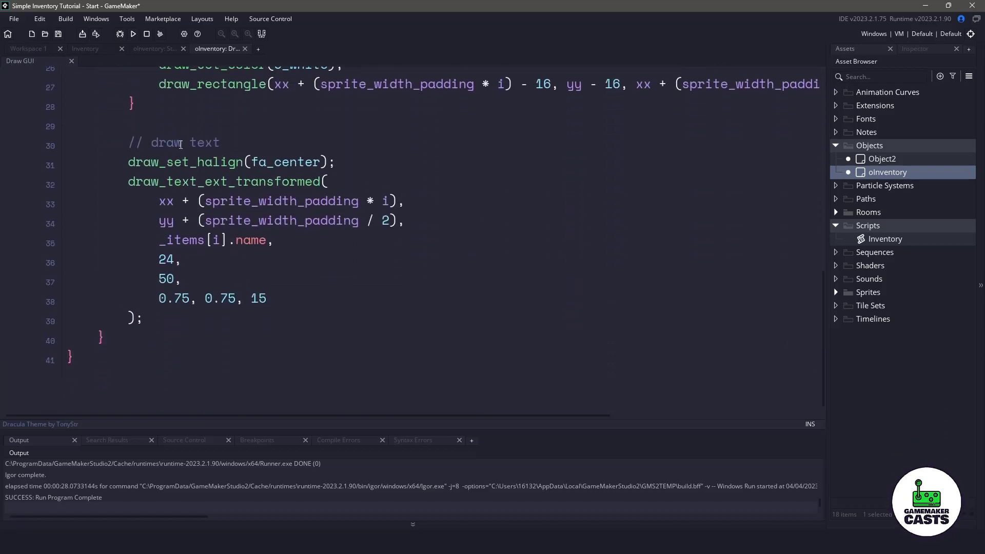
pyautogui.click(130, 150)
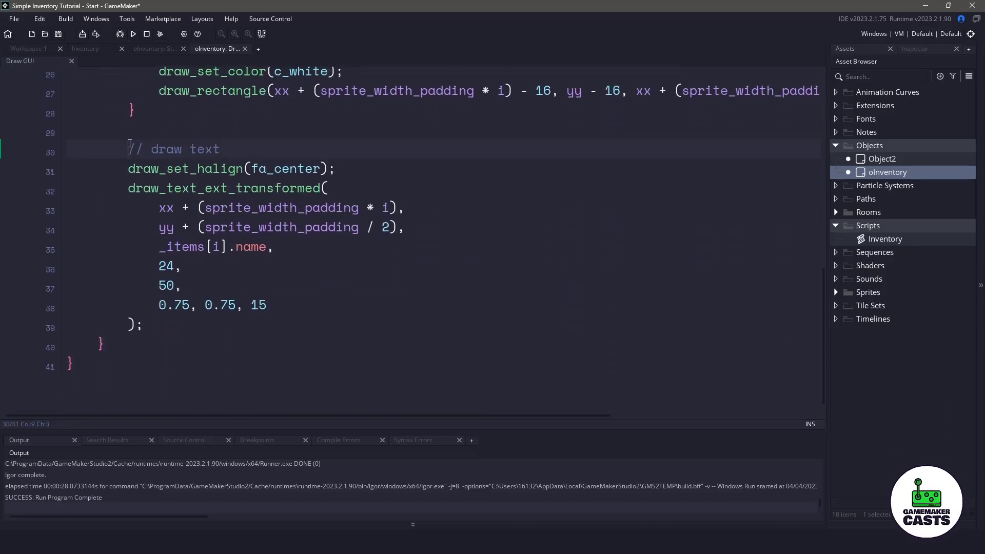
pyautogui.click(208, 322)
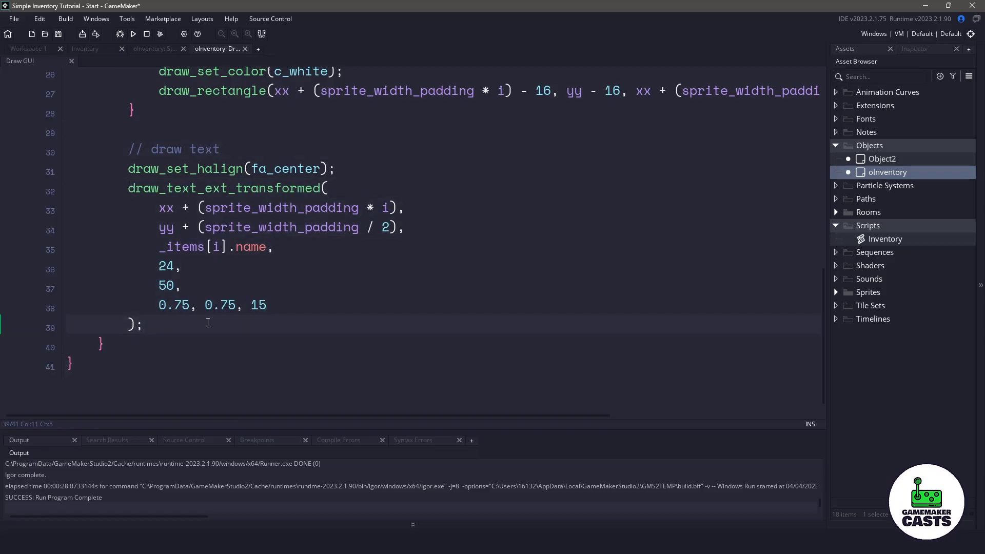
pyautogui.write('// d')
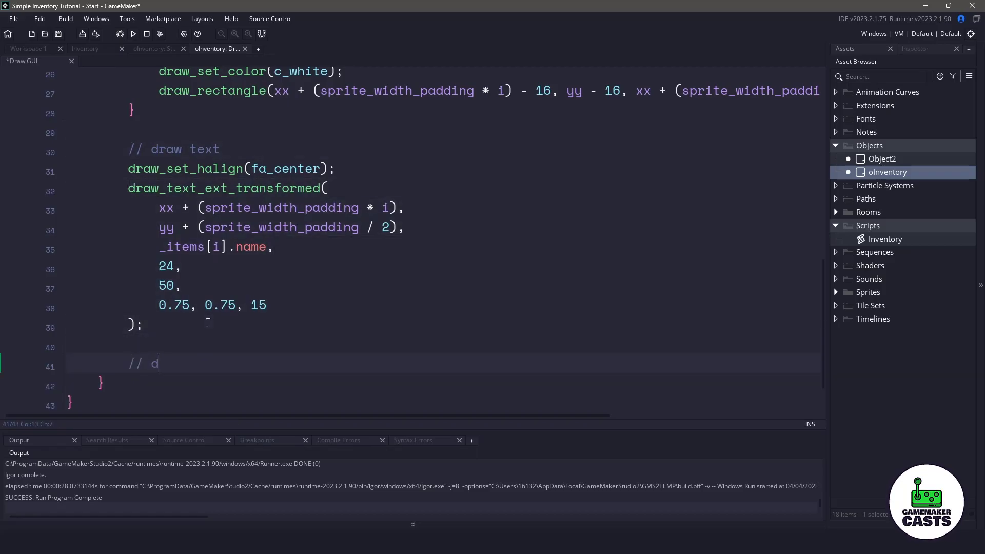
pyautogui.write('raw quan')
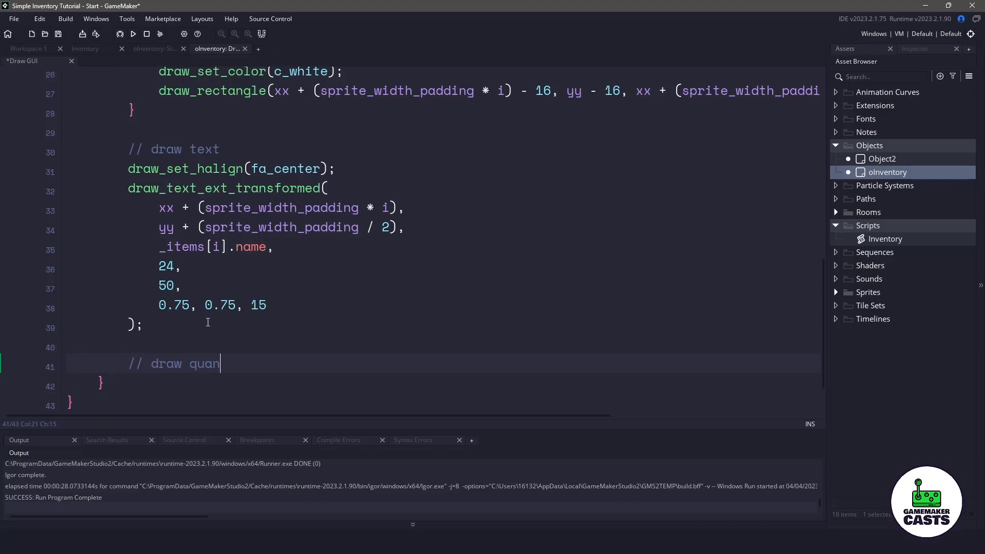
pyautogui.write('tity')
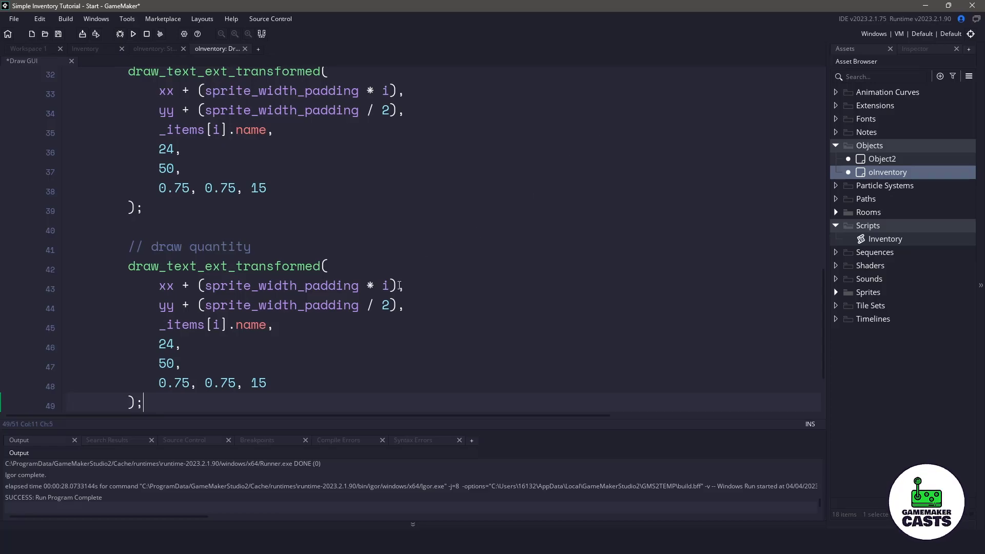
pyautogui.write('+ 1')
pyautogui.click(444, 305)
pyautogui.write(' - ')
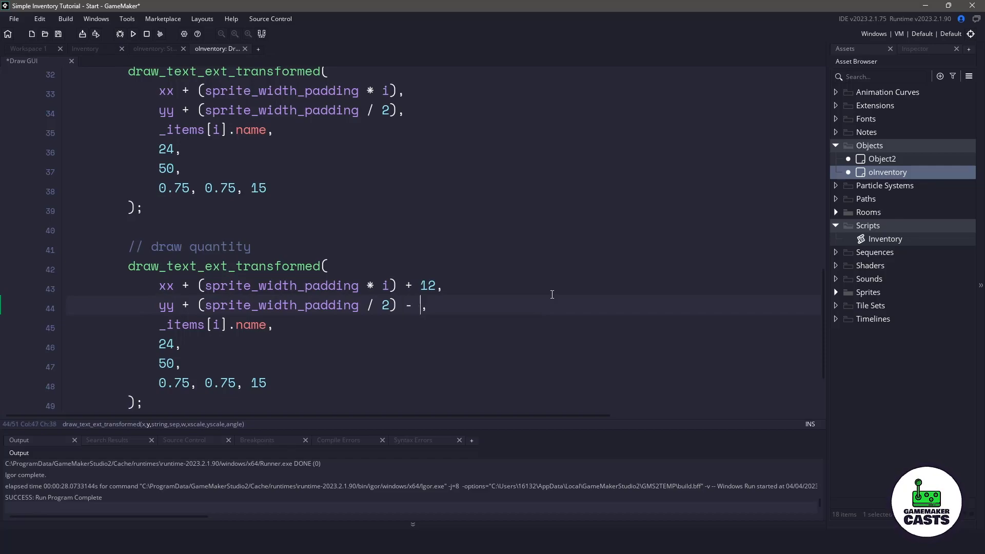
pyautogui.write('26')
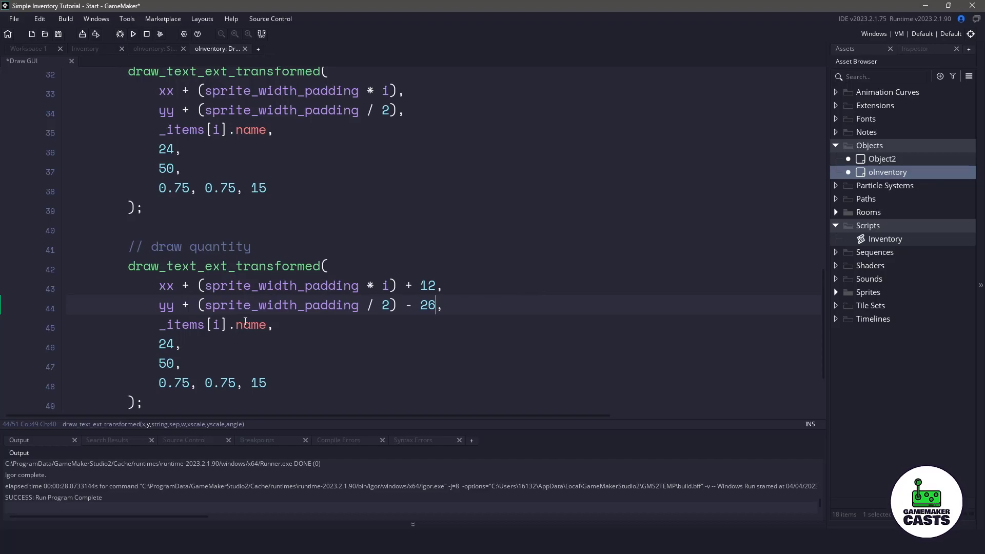
pyautogui.write('quantity')
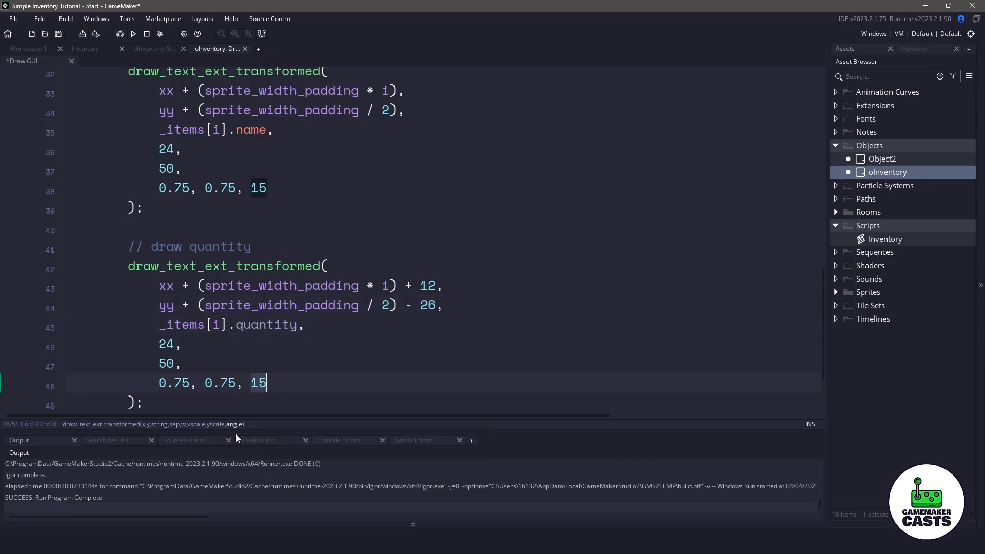
pyautogui.write('0')
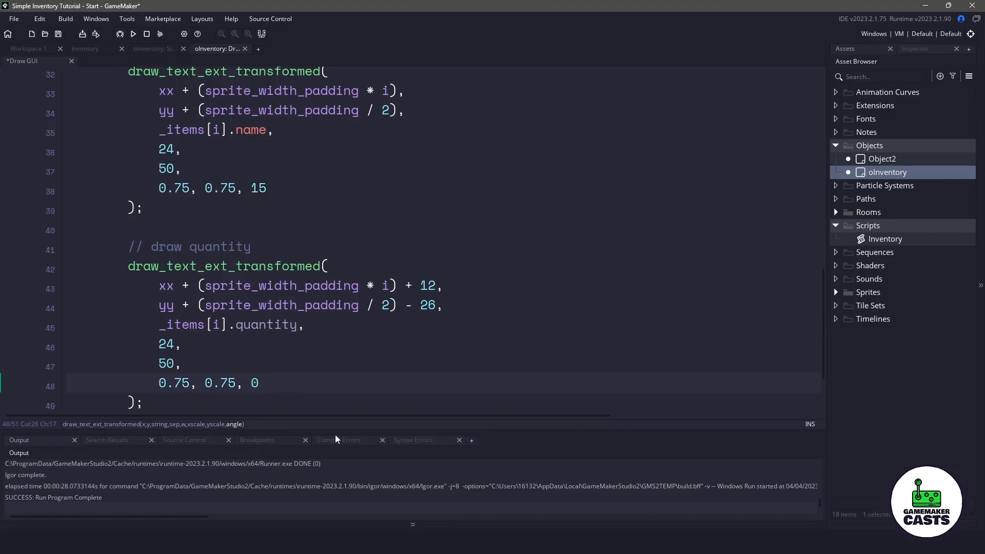
pyautogui.click(132, 34)
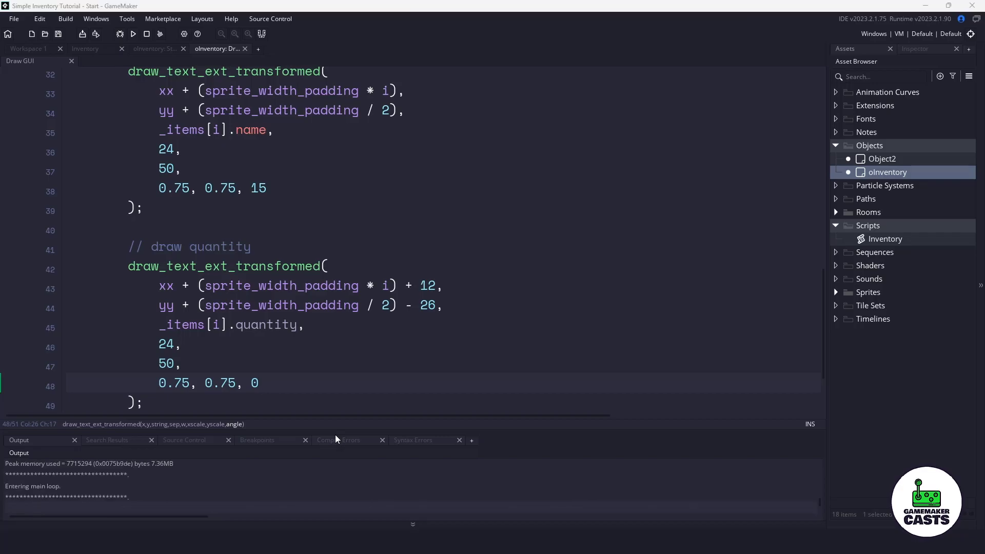
# - Close the running game and open the oInventory object's Create event
pyautogui.click(133, 34)
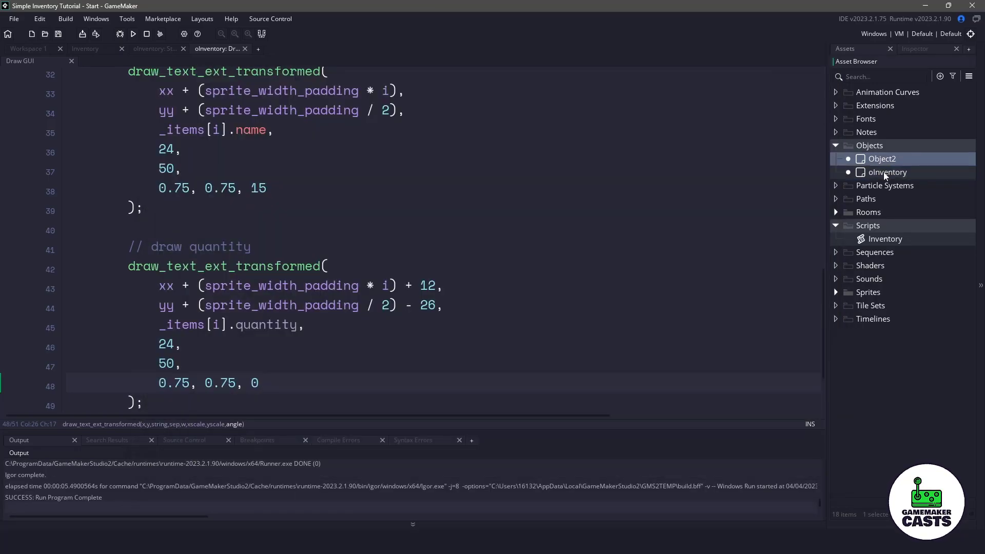
pyautogui.doubleClick(887, 172)
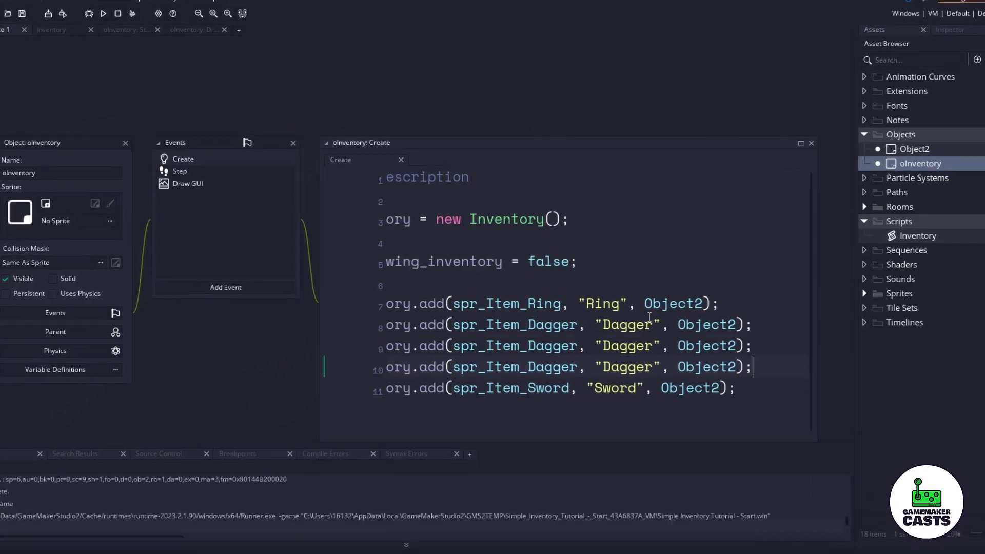
# - Check the Ring, Dagger (3) and Sword counts, then select and use the Dagger
pyautogui.click(105, 11)
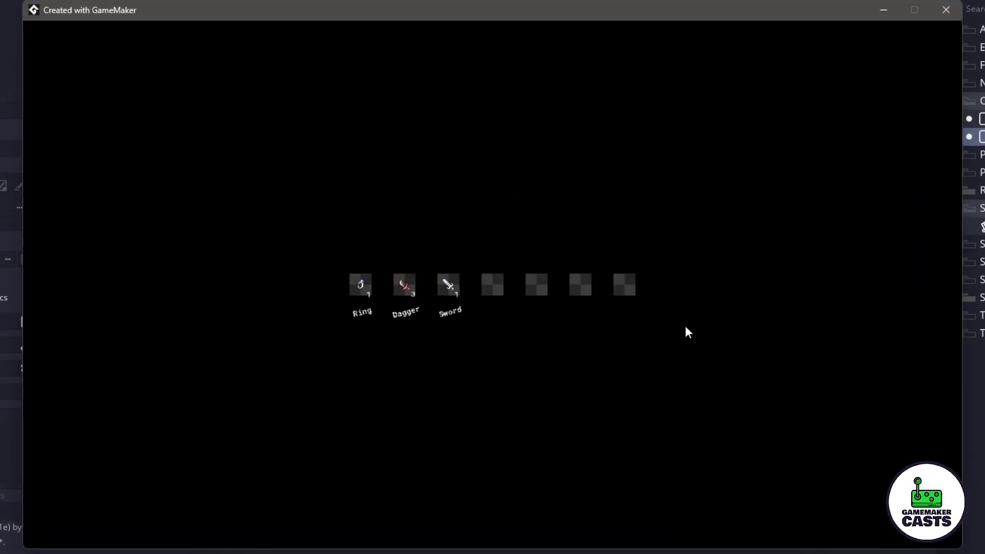
pyautogui.moveTo(435, 330)
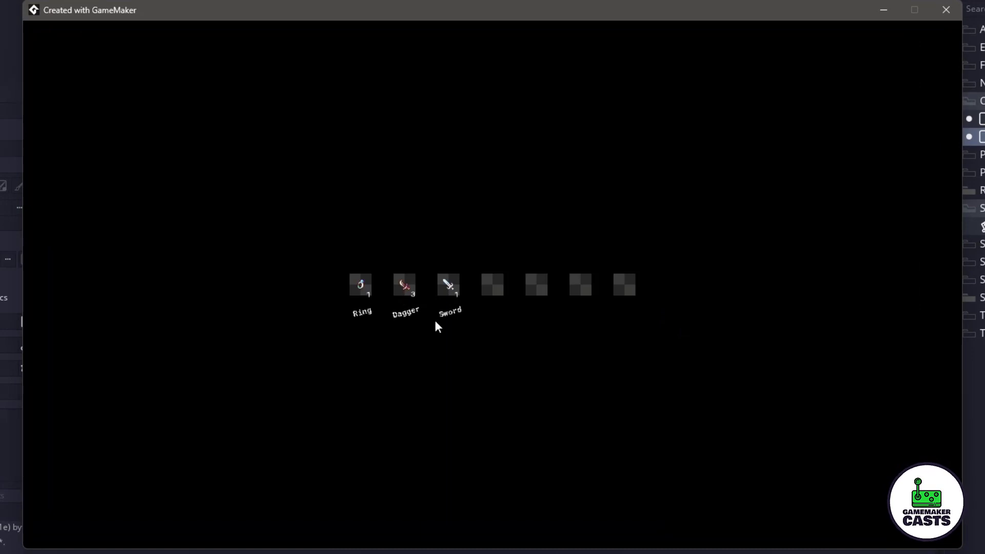
pyautogui.click(405, 285)
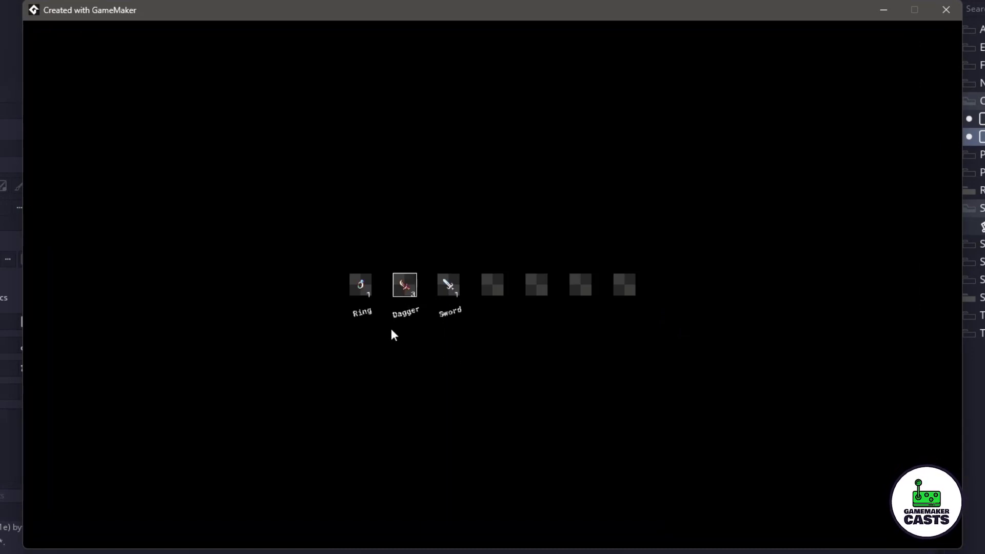
pyautogui.moveTo(407, 341)
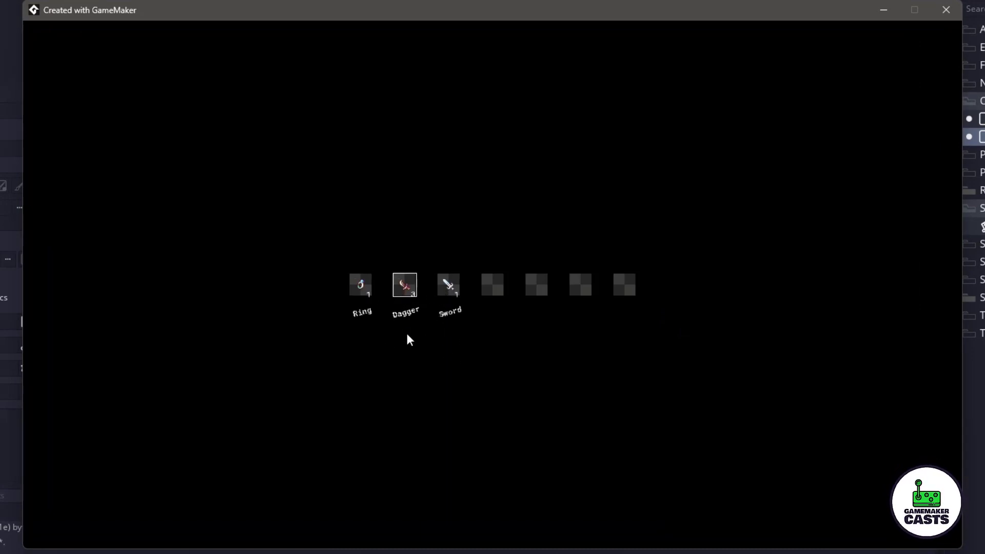
pyautogui.click(405, 286)
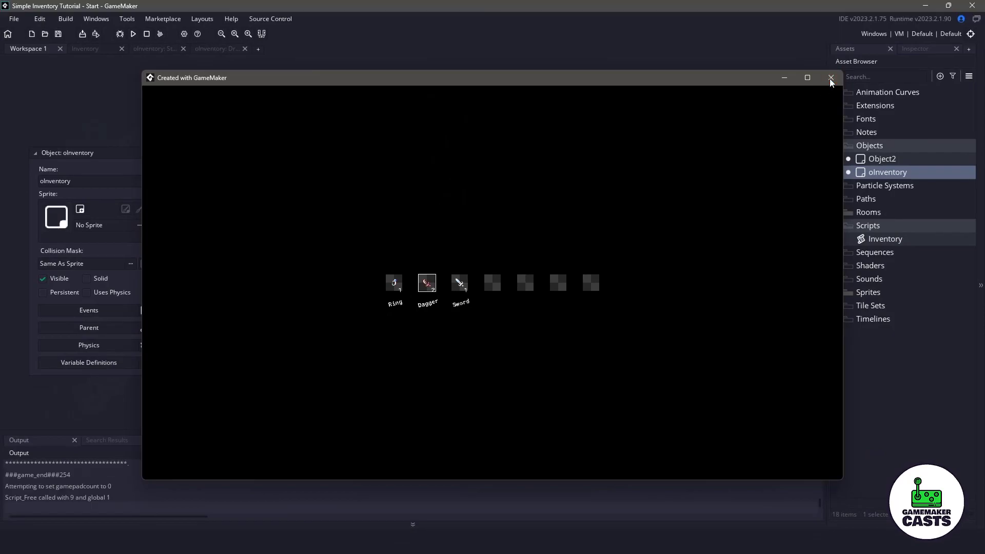
# - Close the game, add inventory.deselect(); after inventory.use(i);, and run again
pyautogui.click(831, 77)
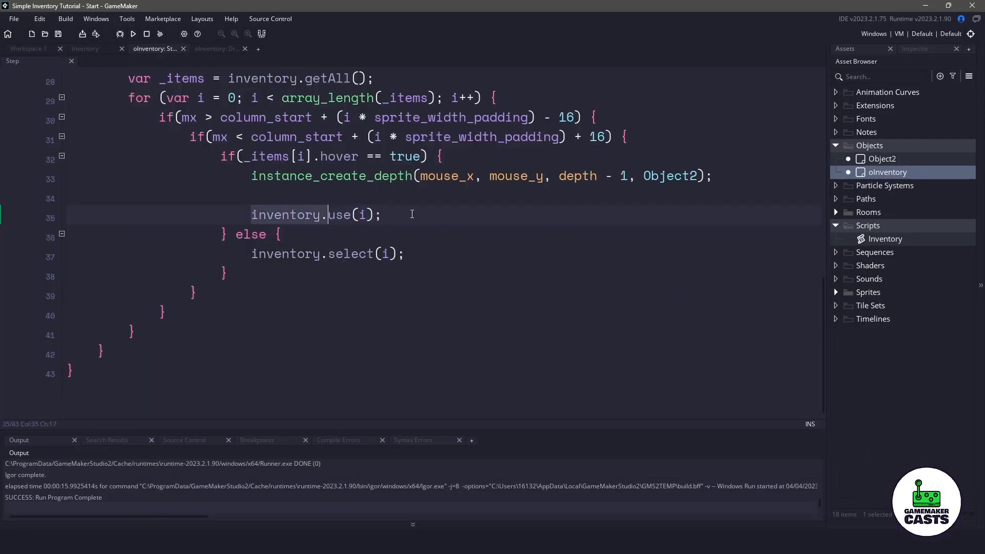
pyautogui.write('inventory.de')
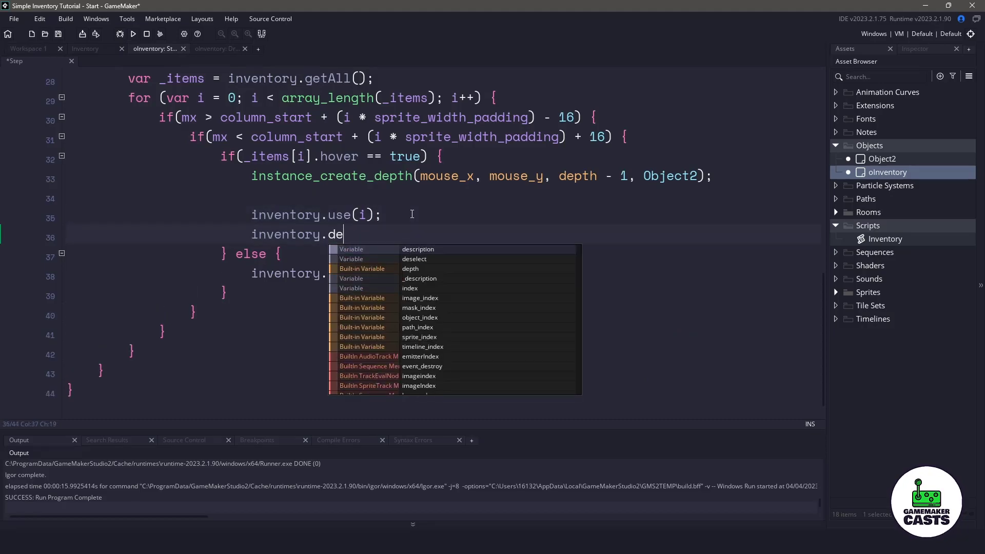
pyautogui.write('select();')
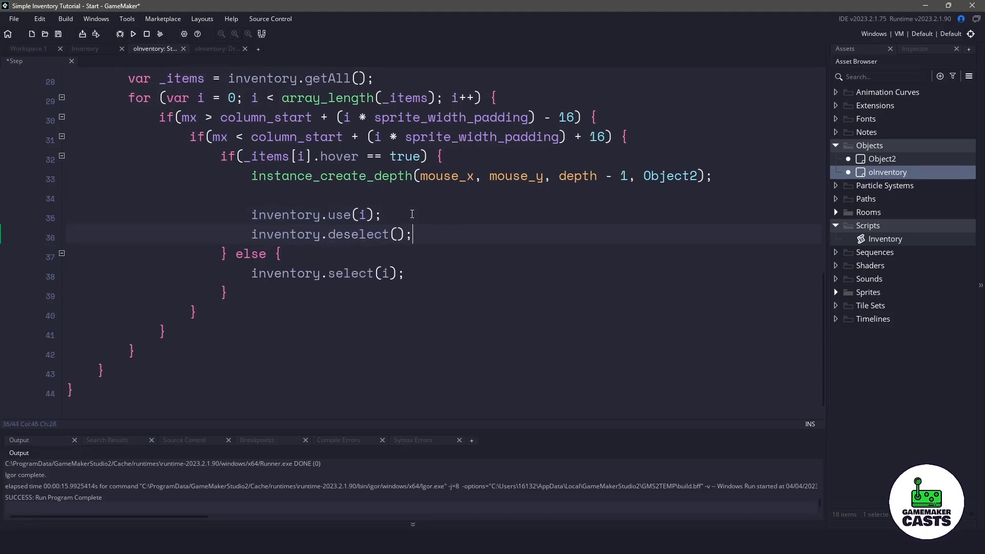
pyautogui.click(132, 34)
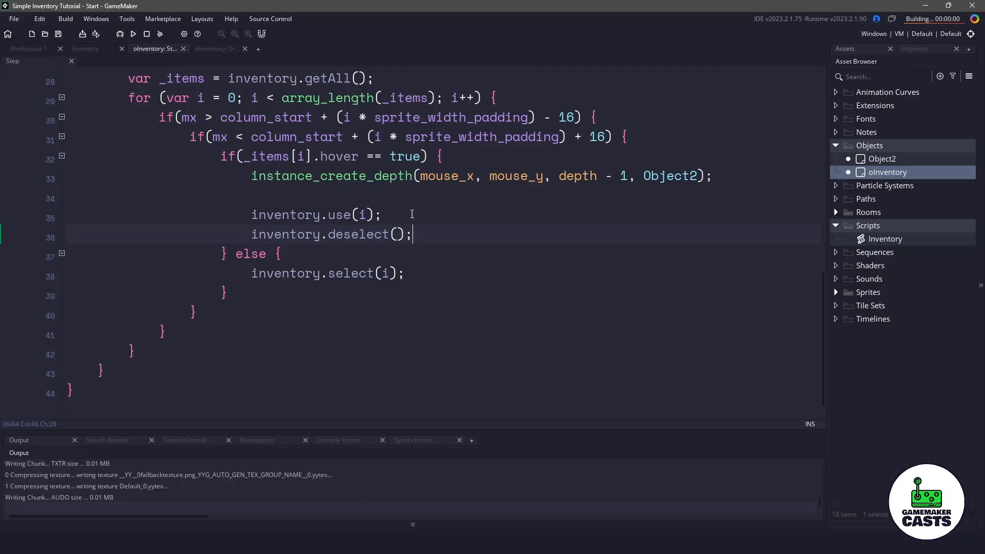
# - Use the Sword and then the Ring, emptying every inventory slot
pyautogui.click(132, 34)
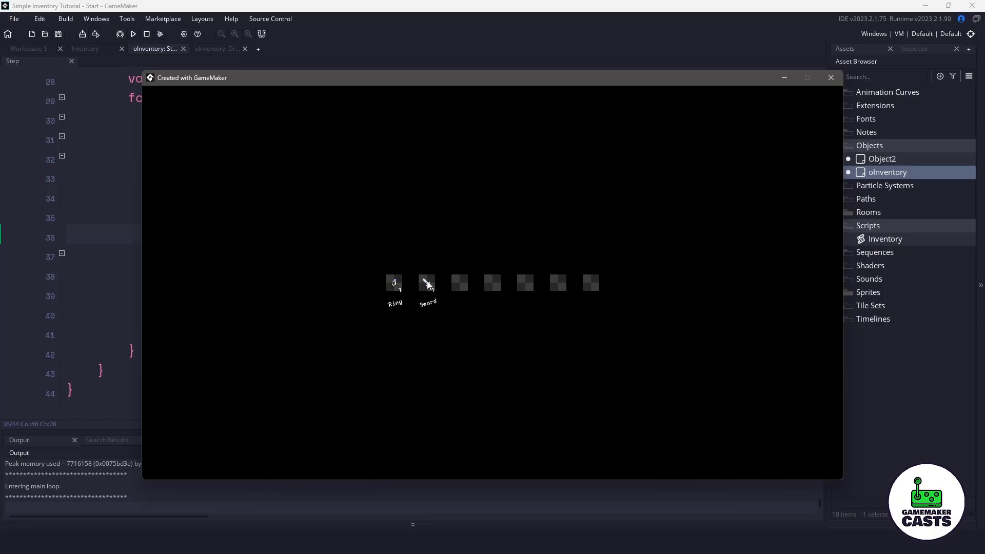
pyautogui.click(428, 284)
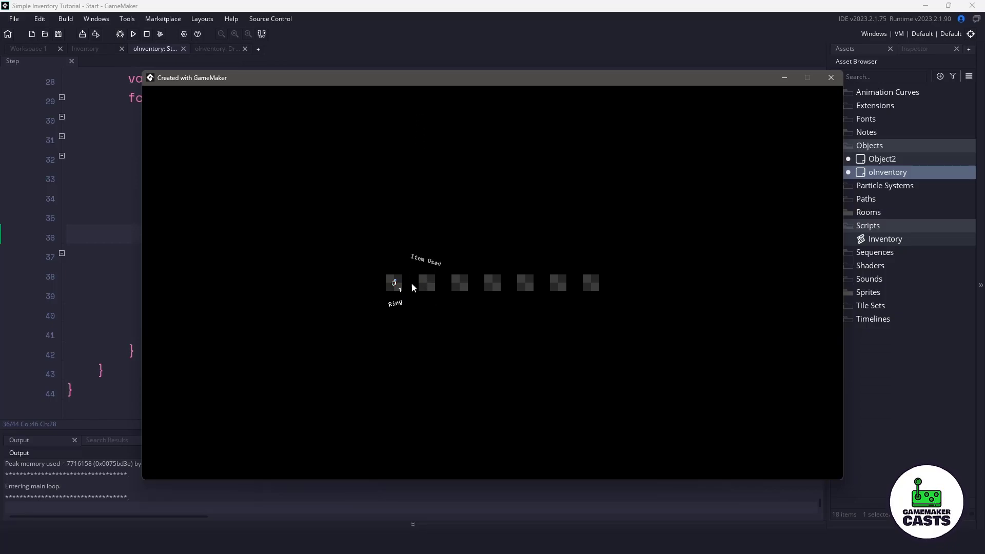
pyautogui.click(394, 284)
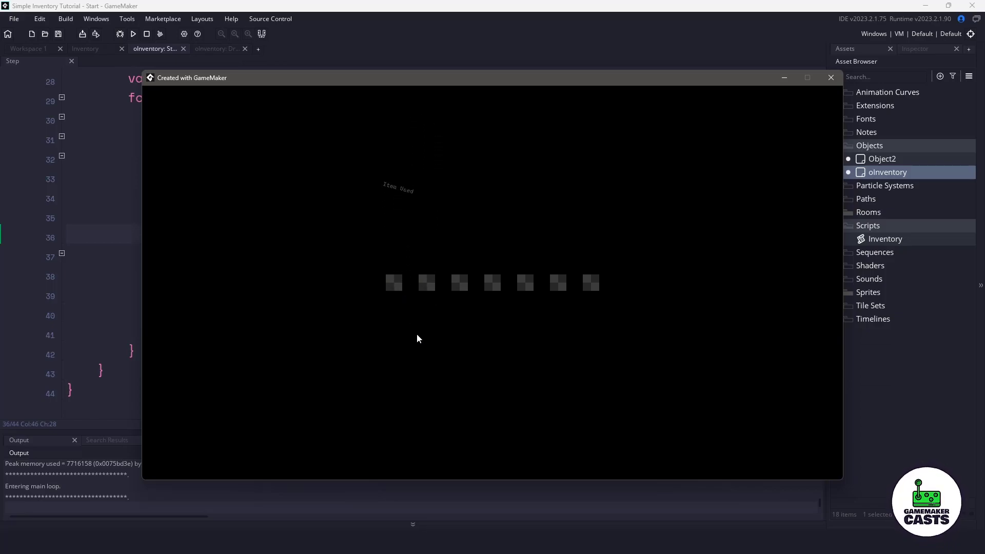